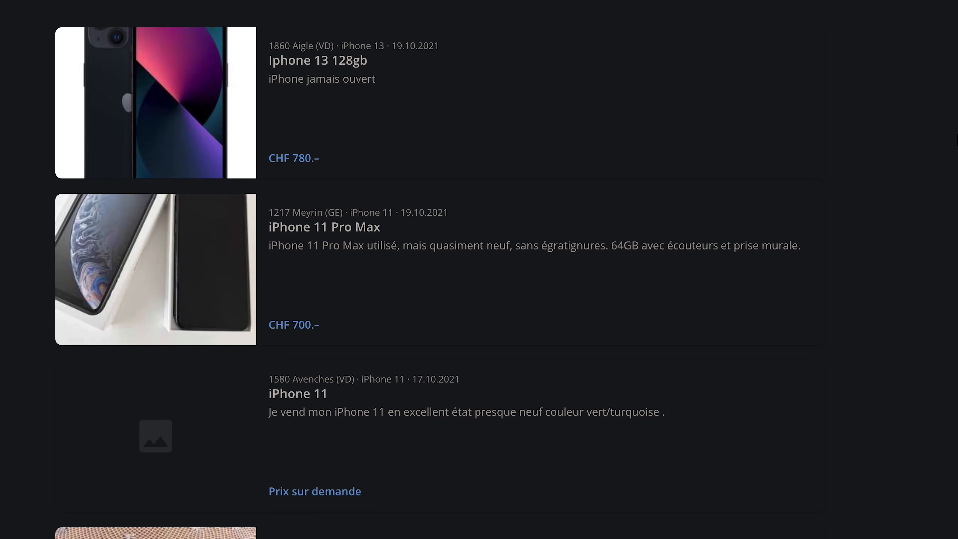
- Show the chip photo with pad outlines and dimensions beside the AS3616Afake footprint editor
scroll("down", 3)
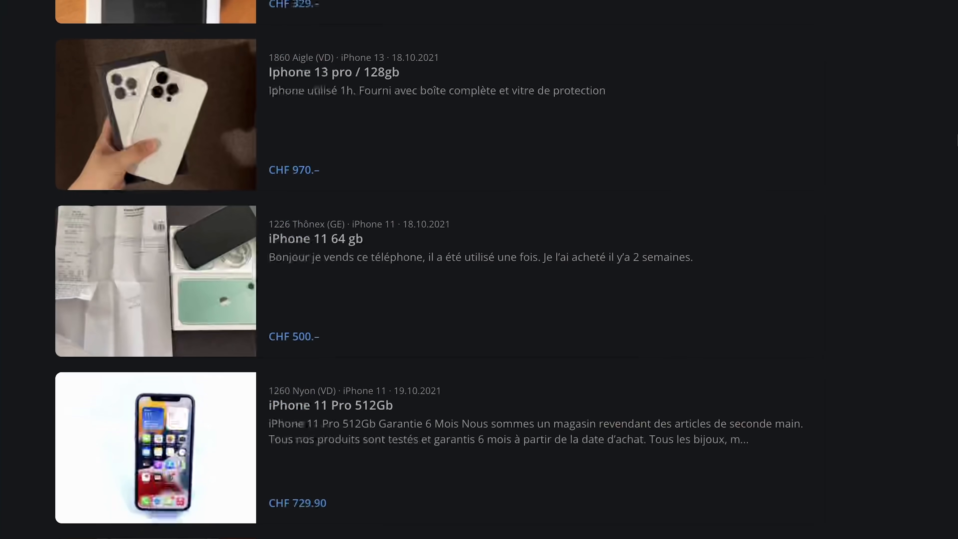
scroll("down", 3)
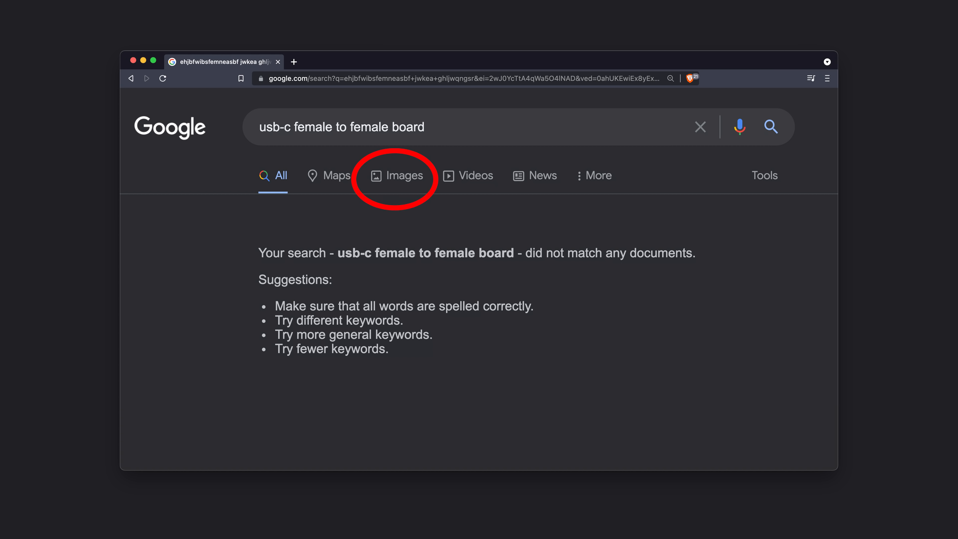
left_click(396, 175)
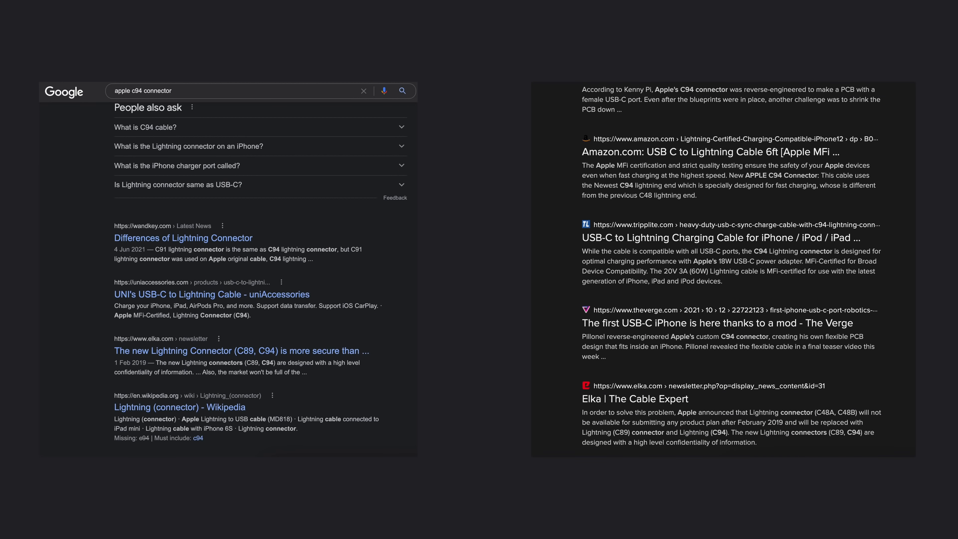
scroll("down", 3)
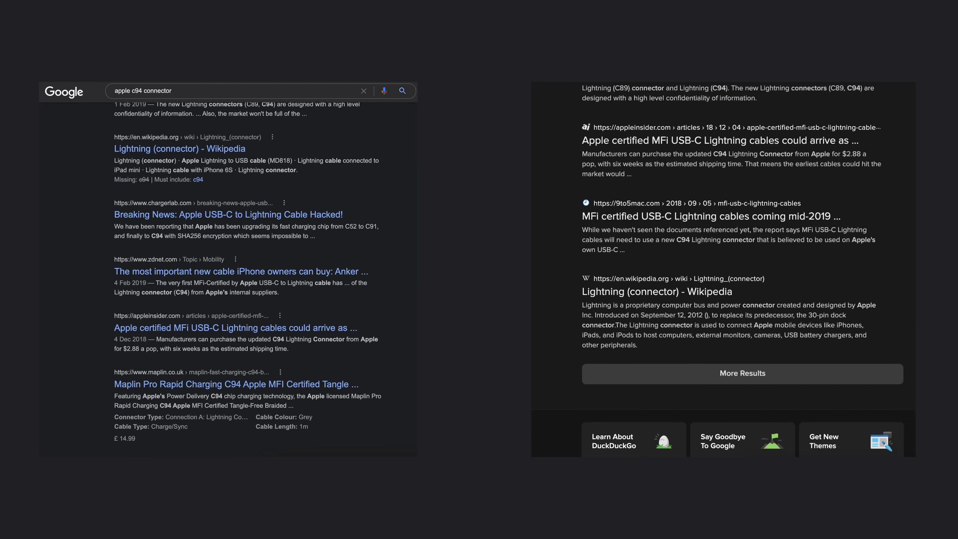
left_click(227, 214)
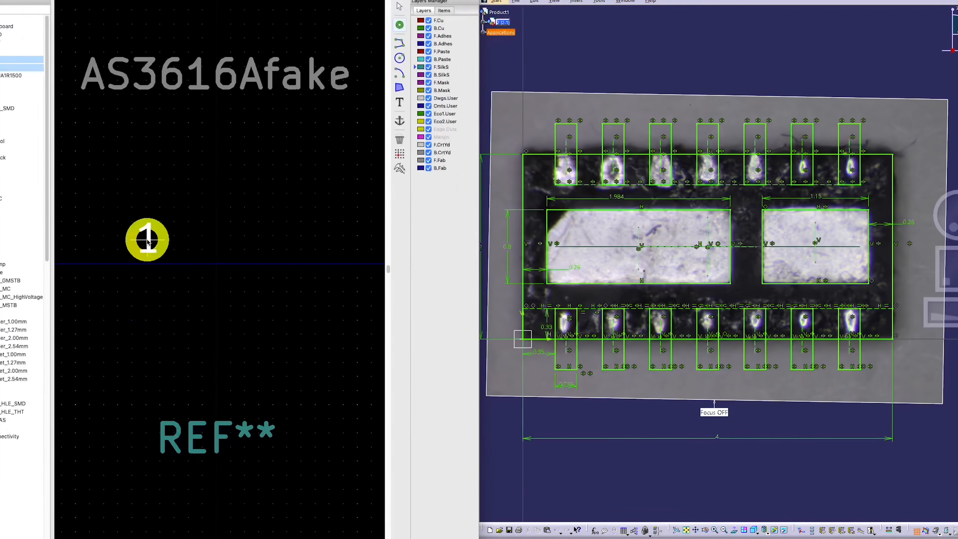
- Set pad F1 to a 1.984 × 0.8 rectangular SMD pad at X 0.748 and confirm
double_click(147, 239)
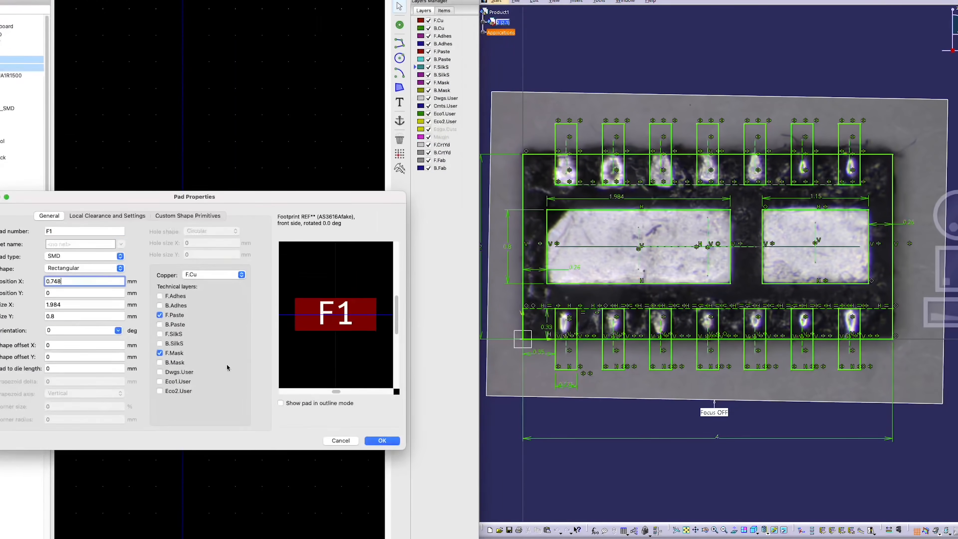
left_click(381, 440)
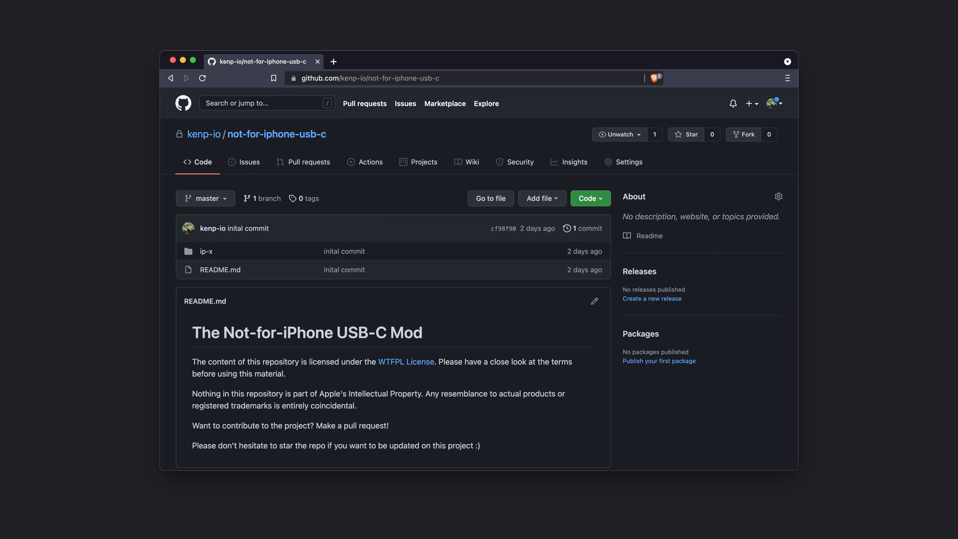
- Enter the ip-x folder listing the f94_flex KiCad project and CNC holder files
left_click(206, 251)
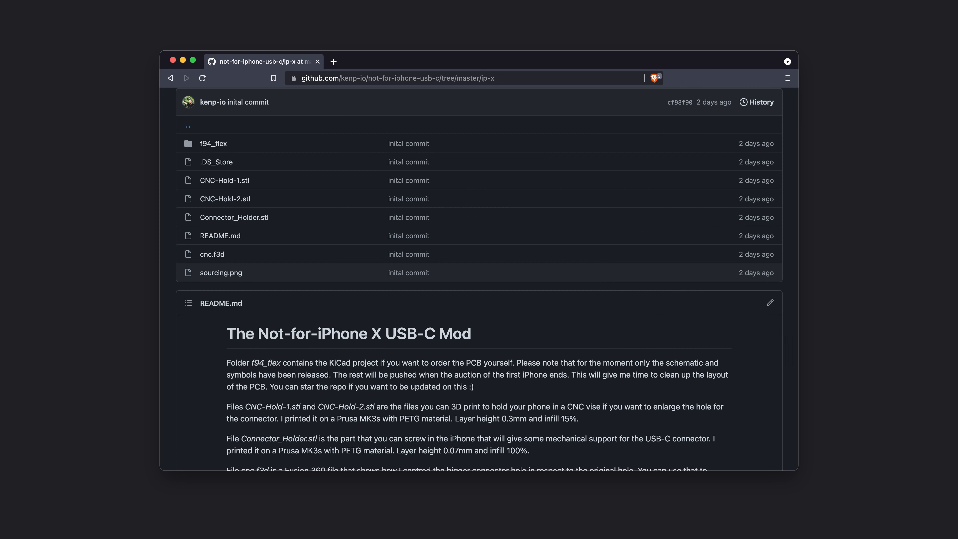